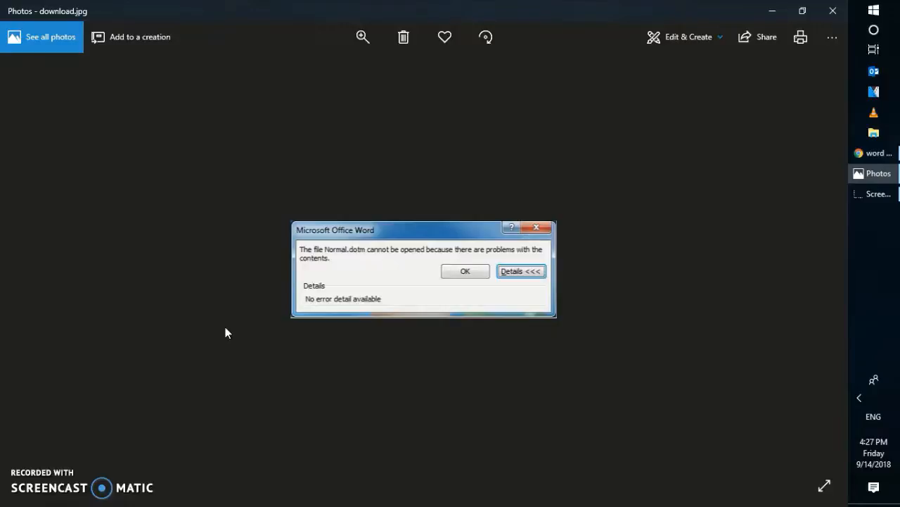
mouse_move(554, 174)
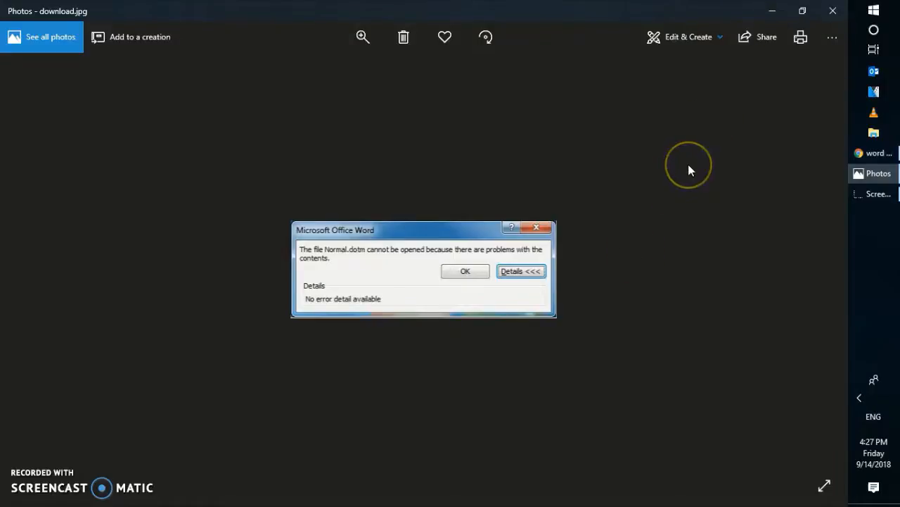
mouse_move(689, 170)
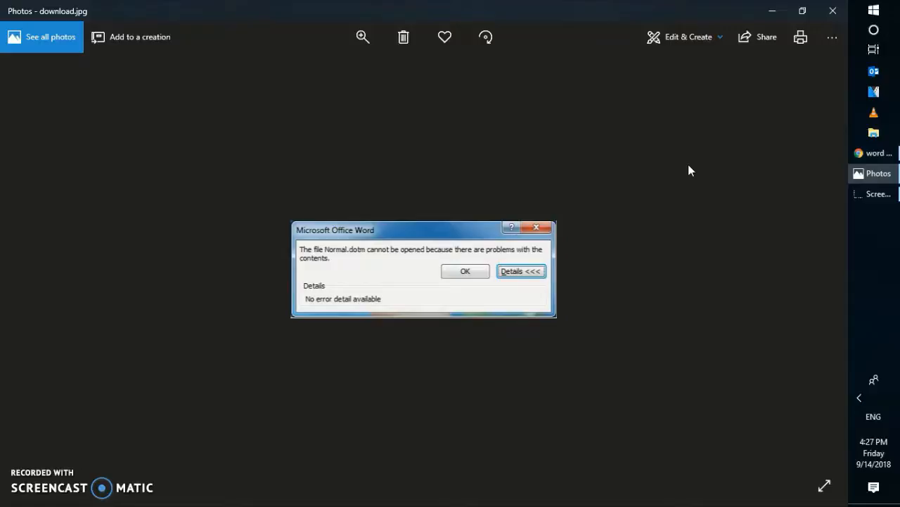
Bring up the Start menu over the Word Normal.dotm error screenshot
left_click(873, 10)
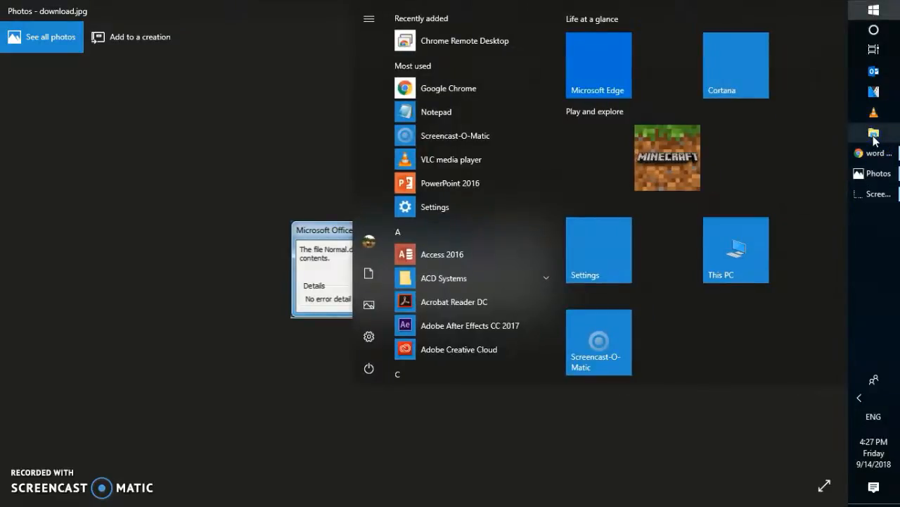
Enable 'Show hidden files, folders, and drives' in Folder Options and confirm
left_click(873, 132)
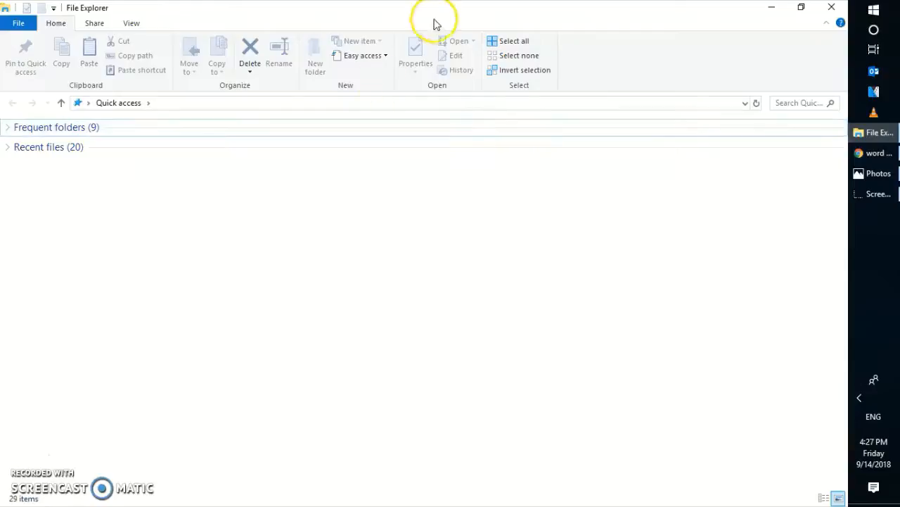
left_click(131, 23)
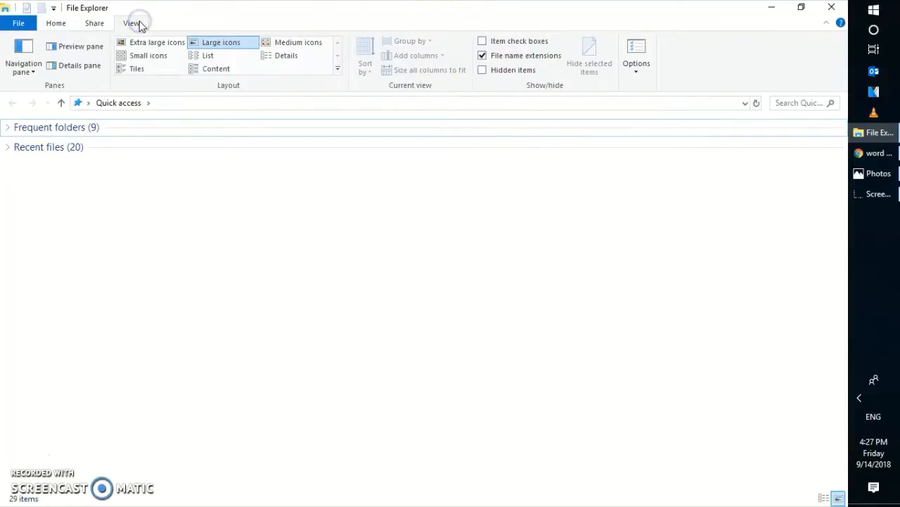
mouse_move(635, 64)
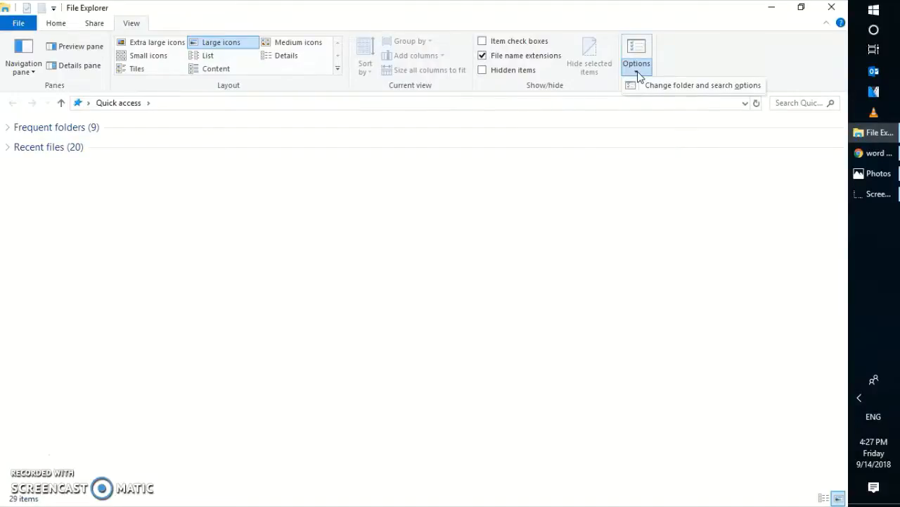
left_click(636, 53)
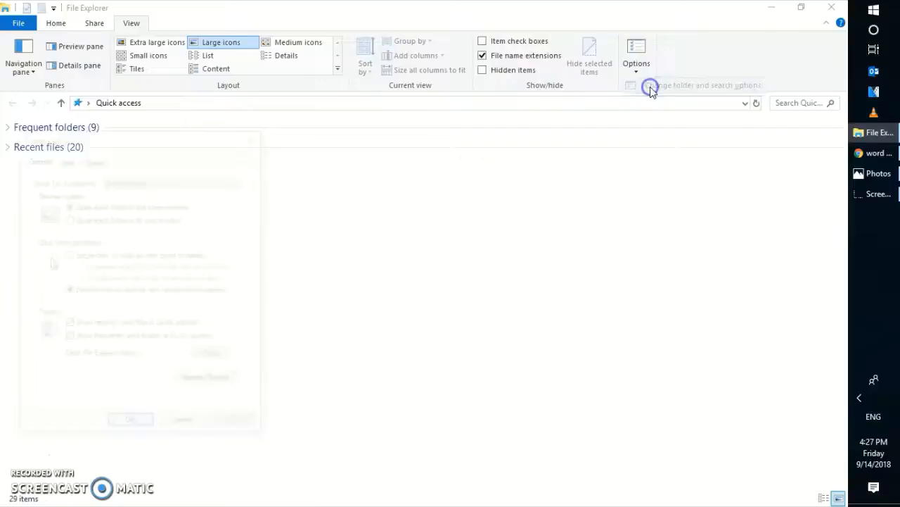
left_click(647, 86)
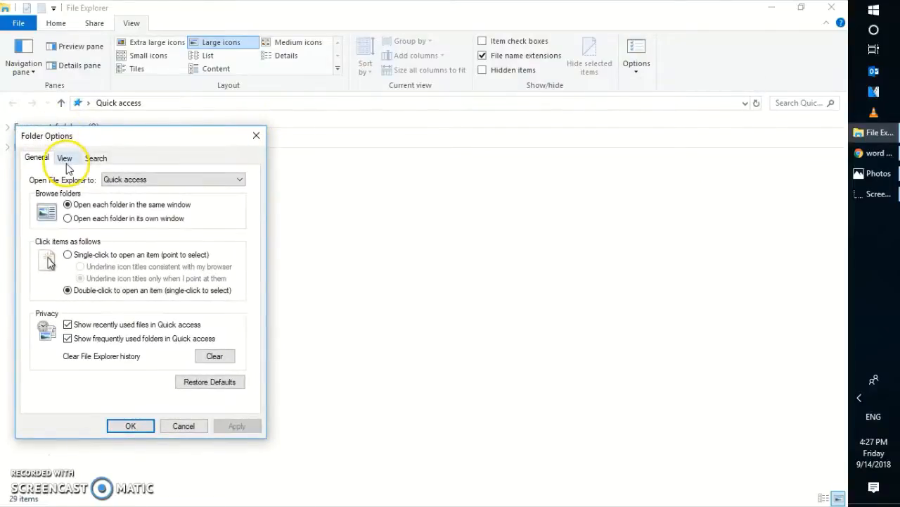
left_click(64, 158)
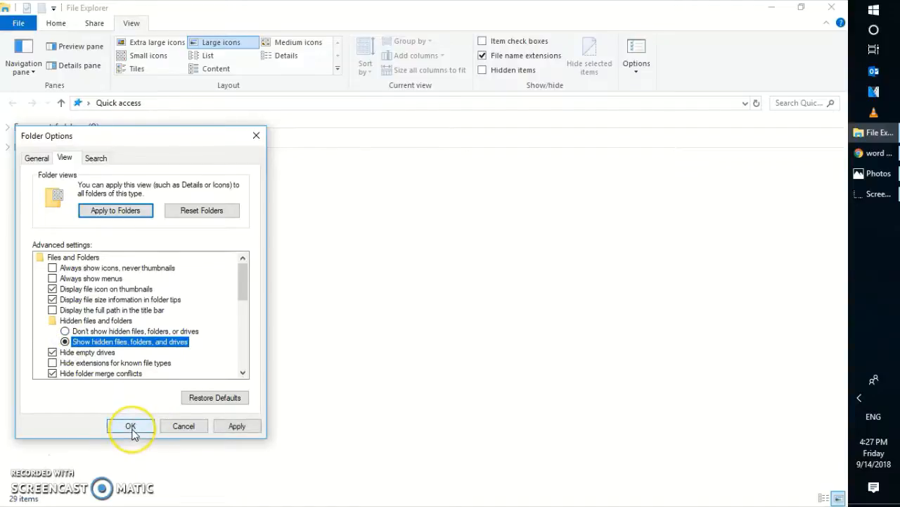
left_click(130, 425)
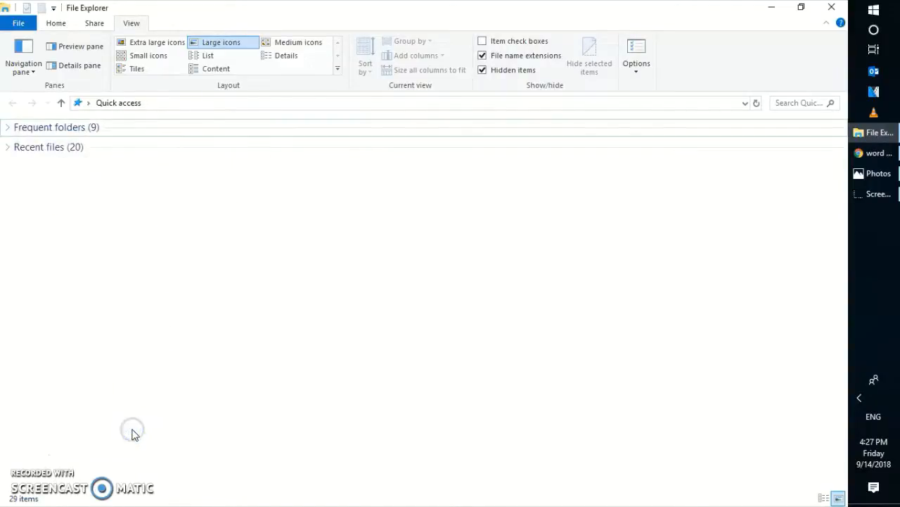
mouse_move(519, 130)
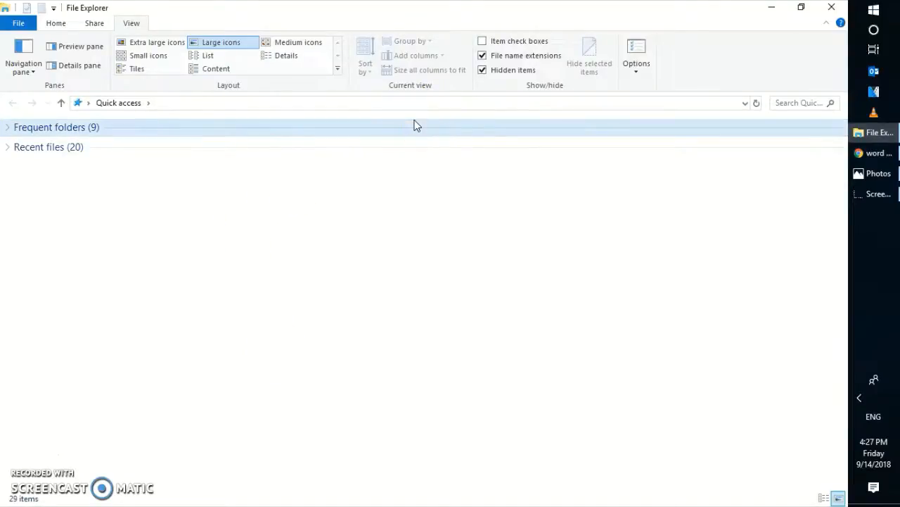
mouse_move(238, 107)
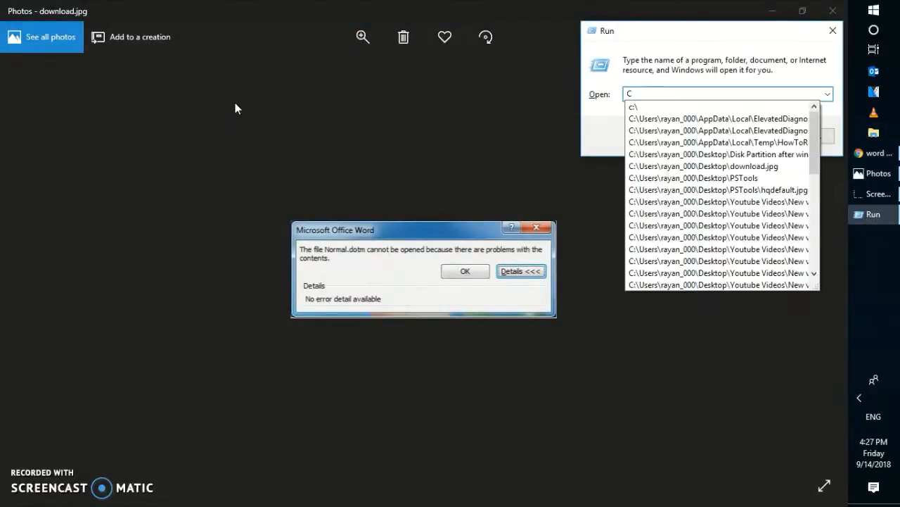
Open the C: drive root from the Run dialog
type(":")
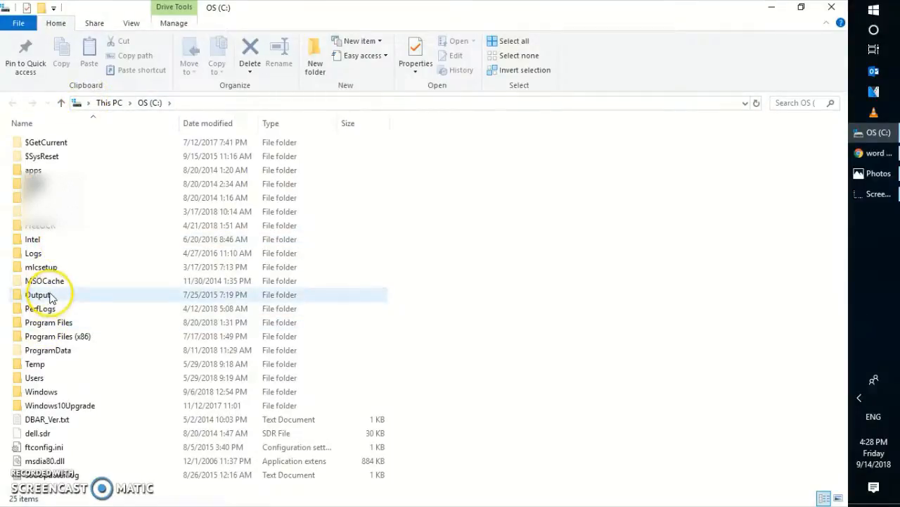
Navigate from Users into the personal profile's hidden AppData folder
double_click(34, 377)
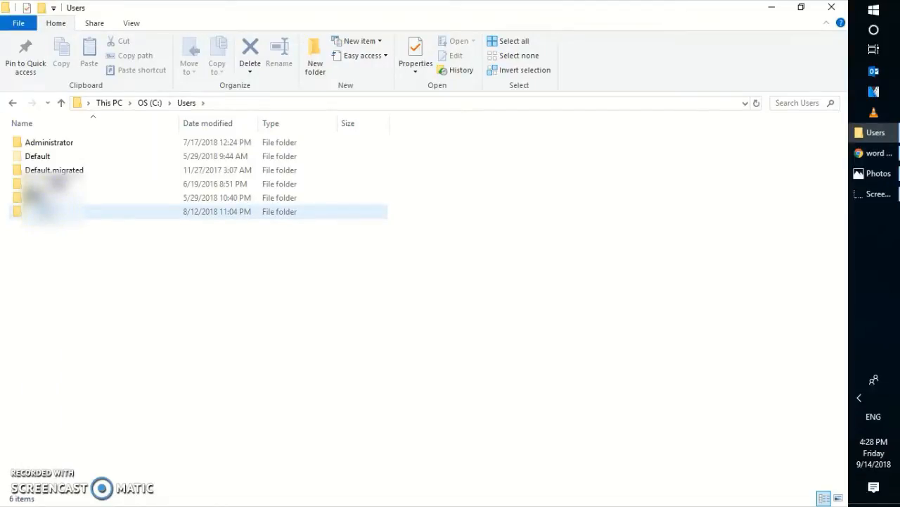
mouse_move(70, 211)
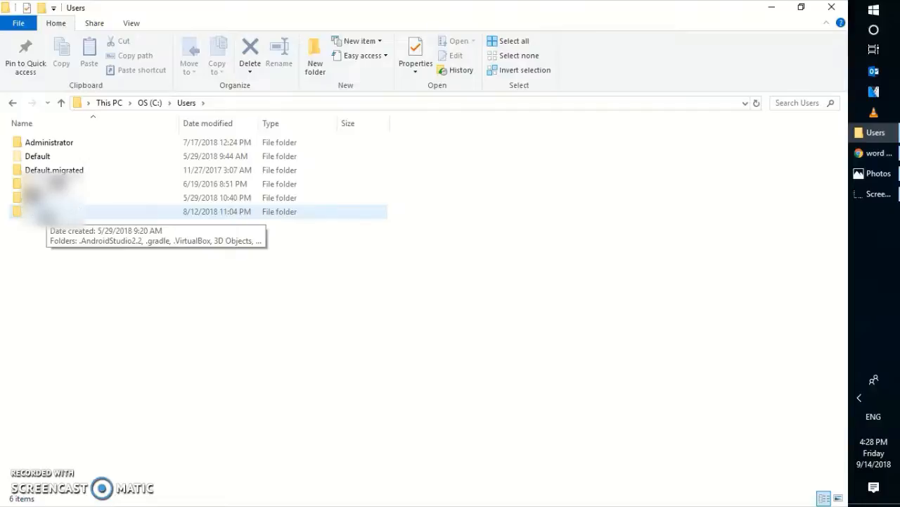
left_click(197, 211)
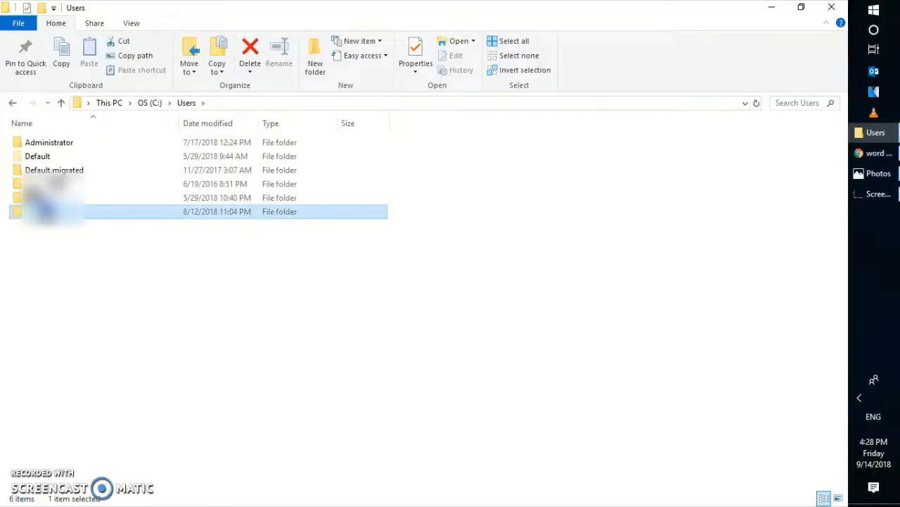
double_click(43, 212)
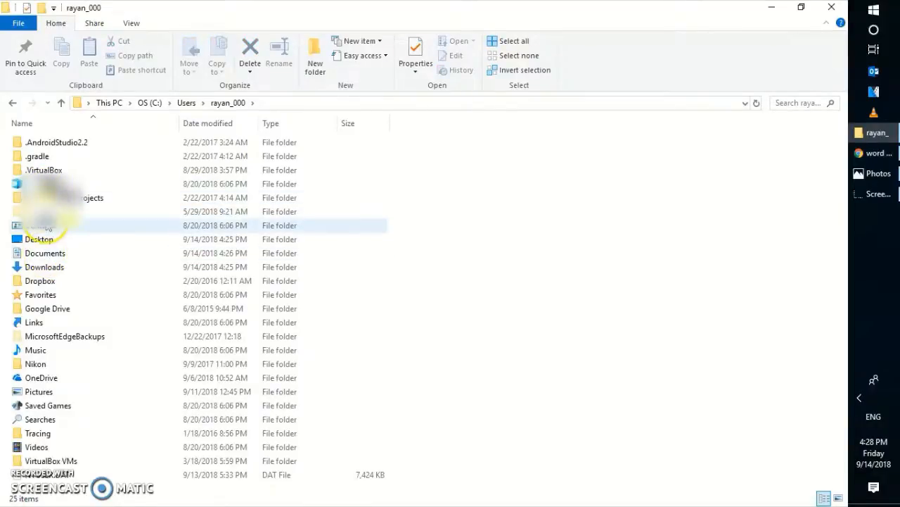
double_click(42, 225)
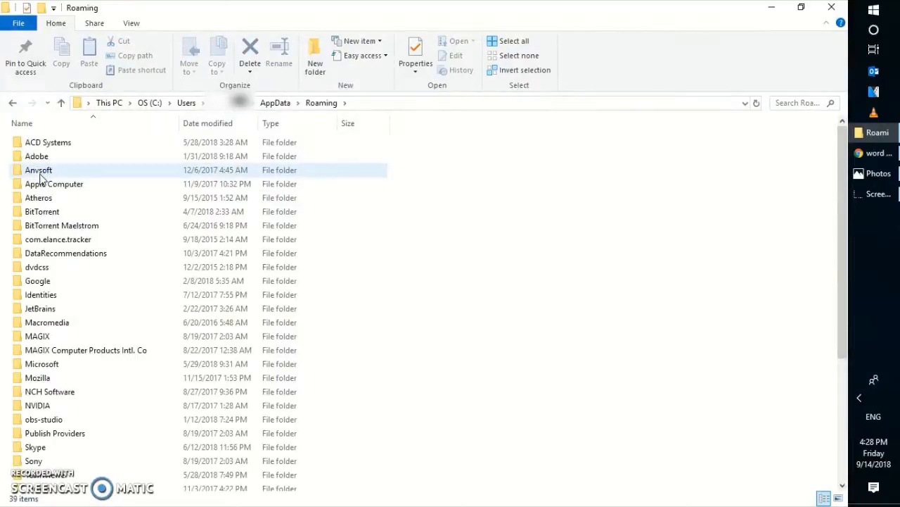
Open the Microsoft Templates folder under Roaming, where Normal.dotm is listed
left_click(58, 239)
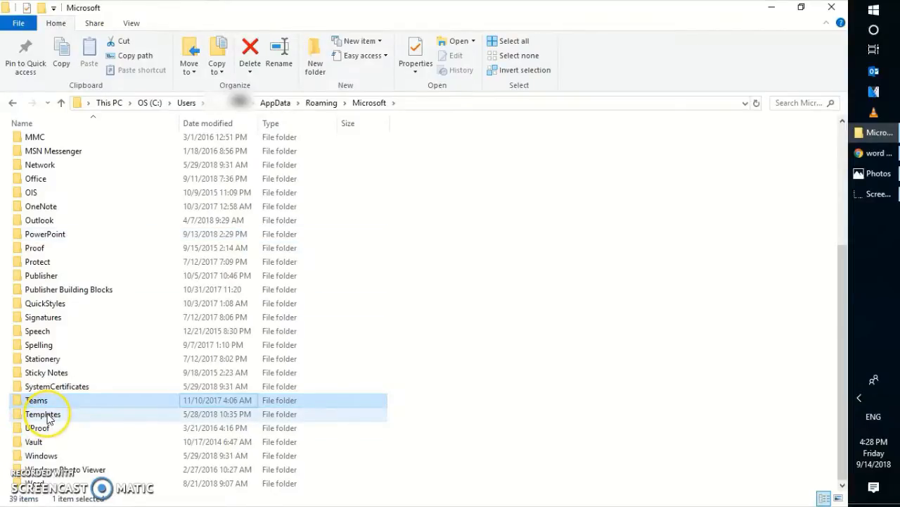
double_click(42, 413)
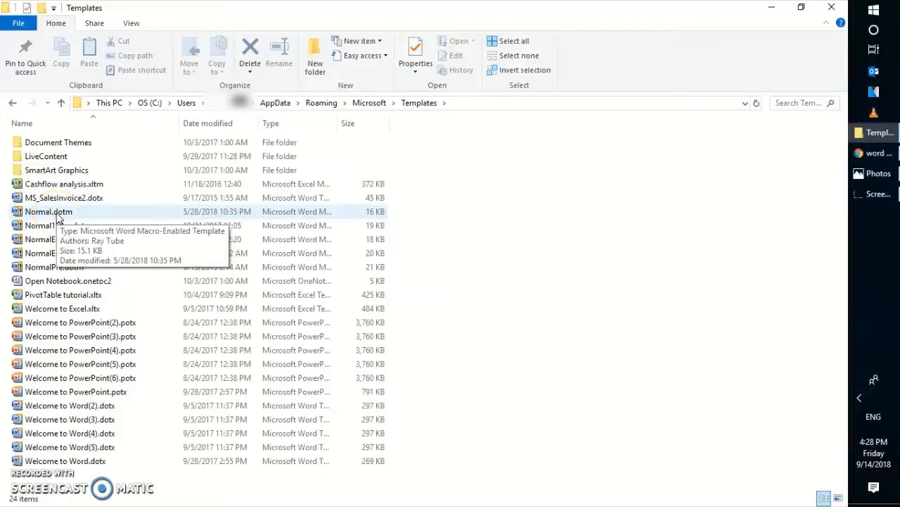
Rename Normal.dotm to Normal.dotm.old, accepting the extension-change warning
left_click(48, 211)
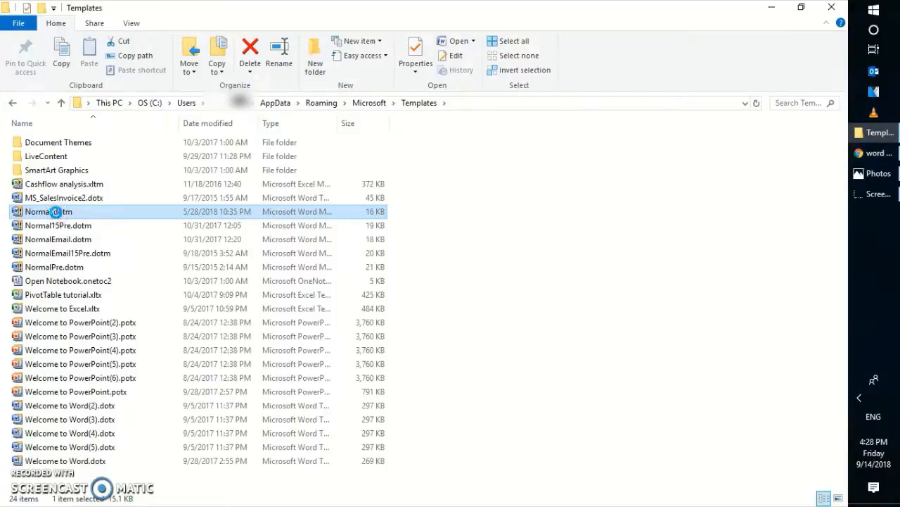
right_click(47, 211)
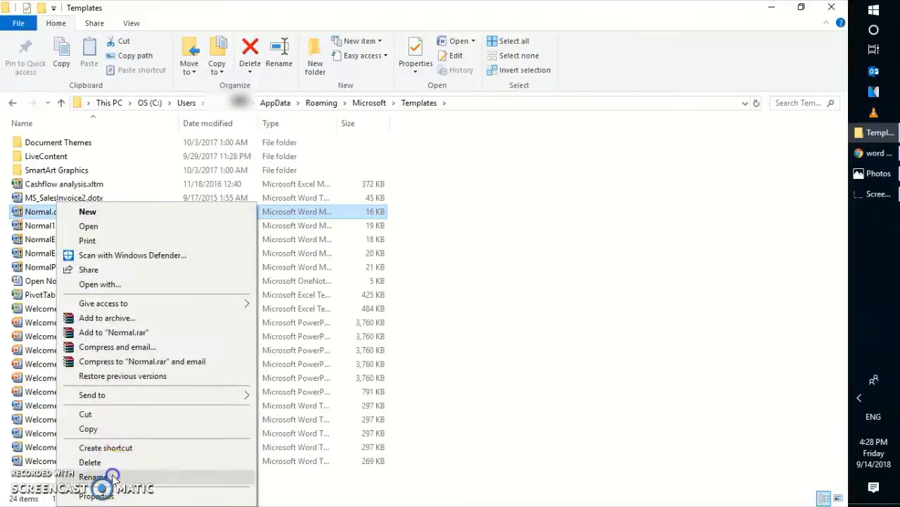
left_click(90, 476)
type("Normal.dotm old")
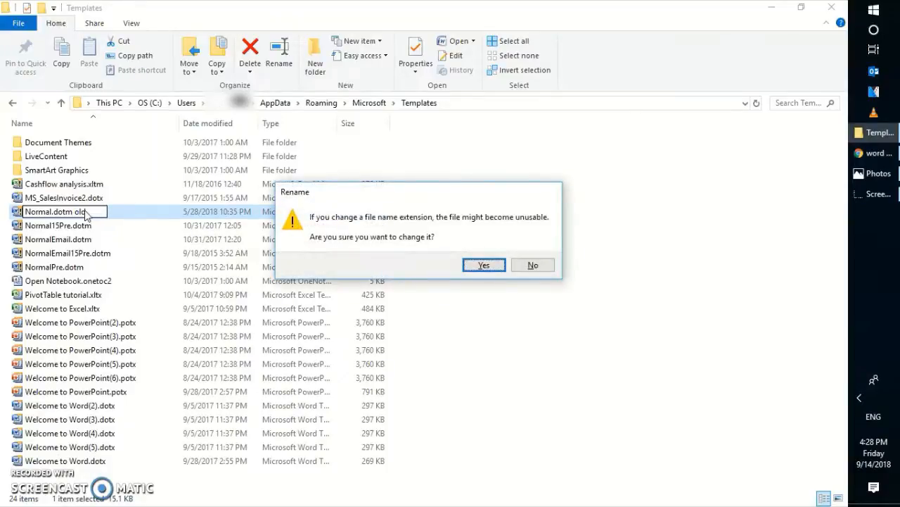
left_click(484, 264)
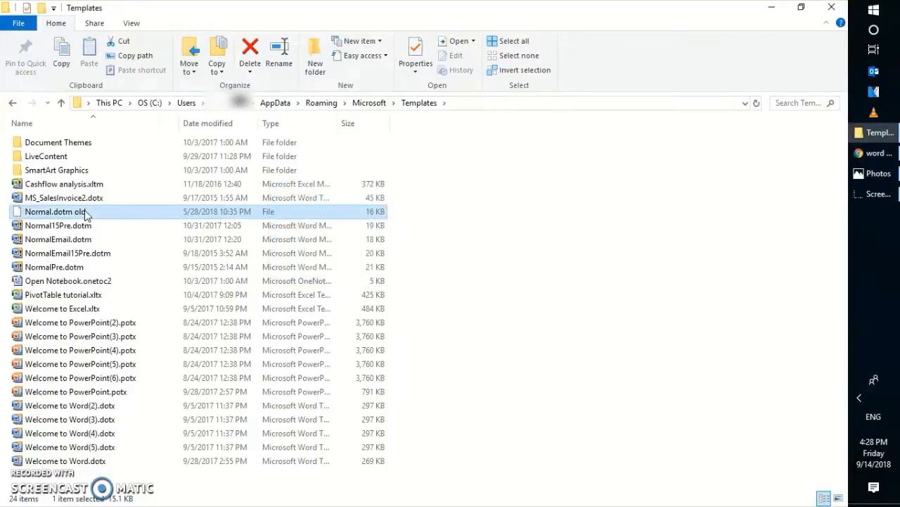
mouse_move(56, 211)
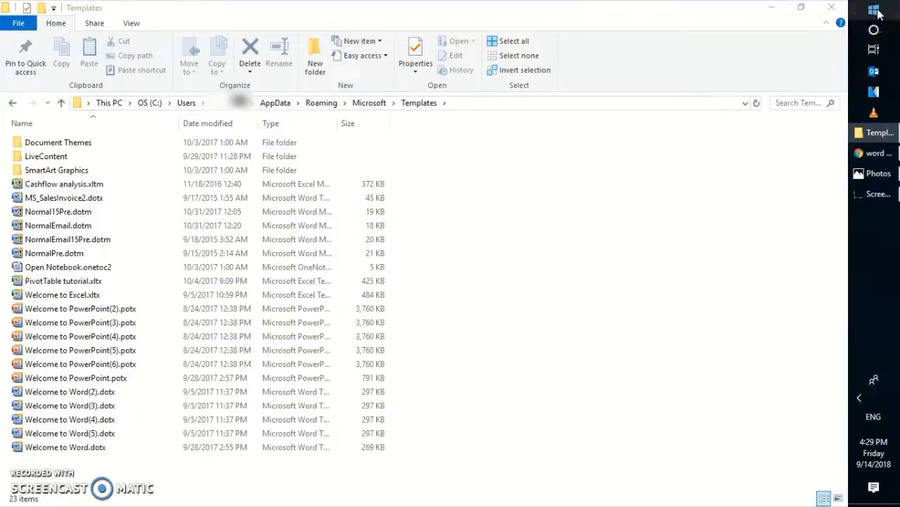
Launch Word 2016 from the Start menu so a fresh Normal.dotm is regenerated
left_click(857, 13)
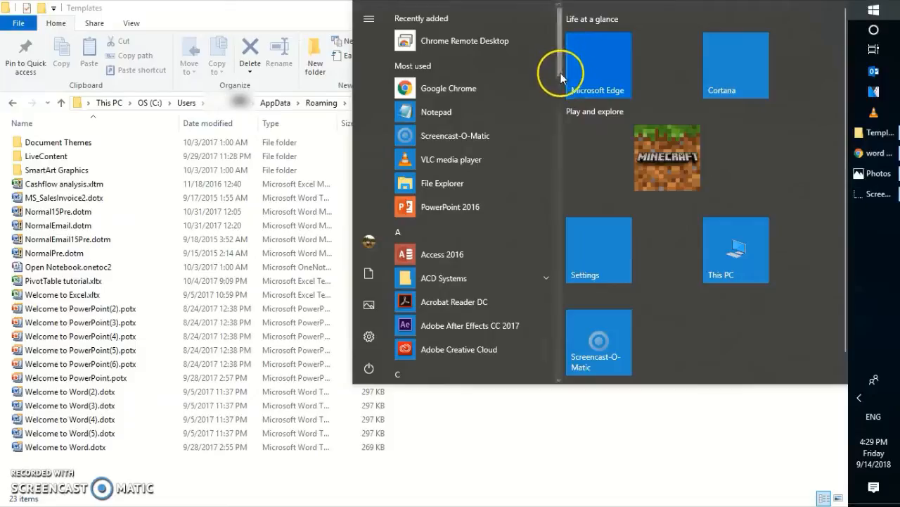
scroll("down", 3)
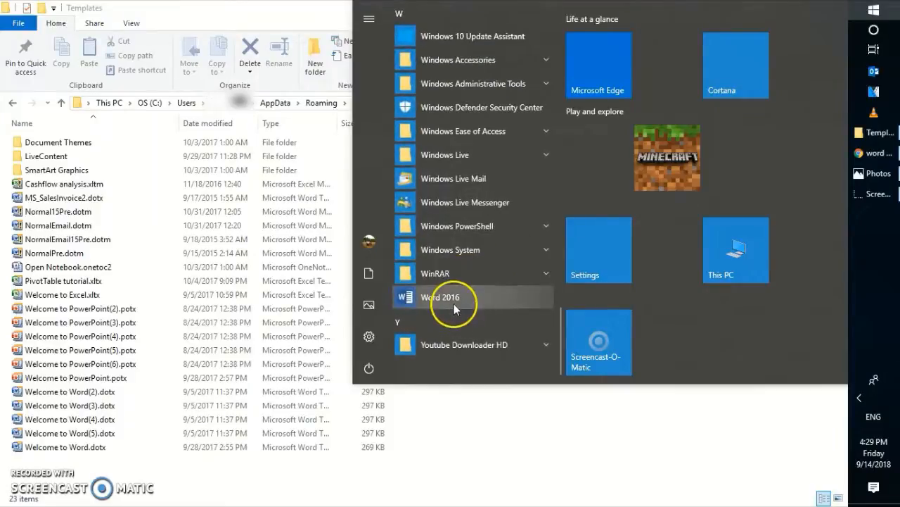
left_click(444, 296)
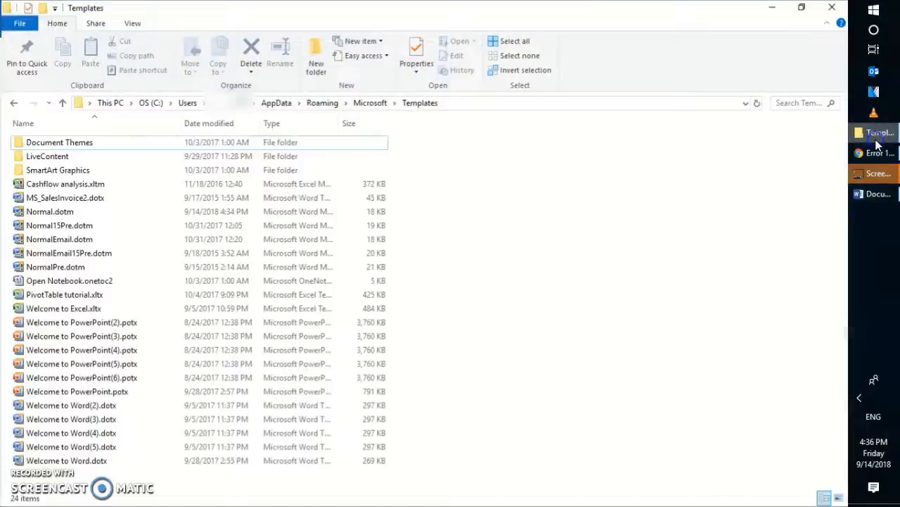
mouse_move(53, 211)
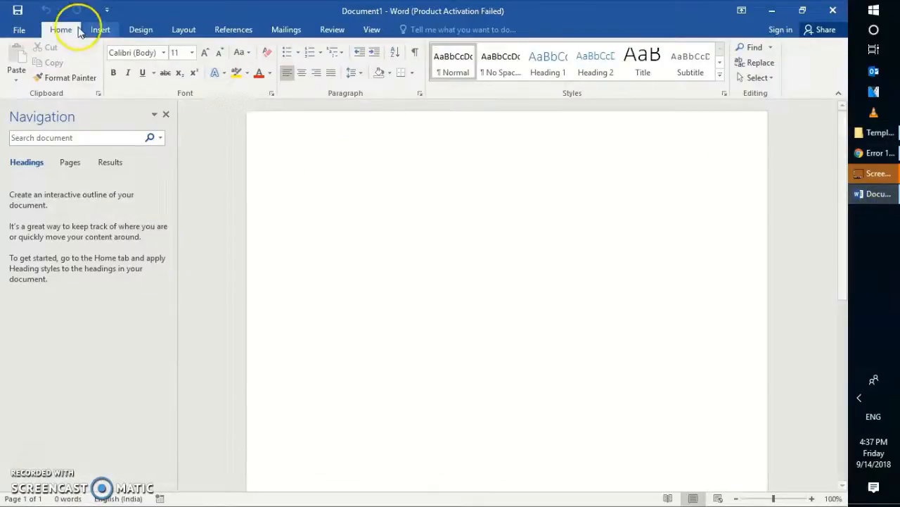
Review Word's Account page showing Office Professional Plus 2016 unlicensed
left_click(19, 30)
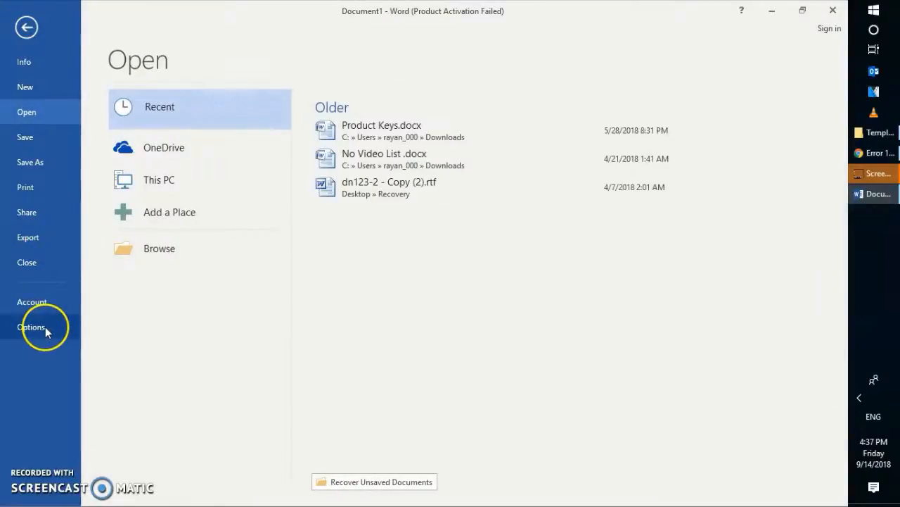
left_click(31, 301)
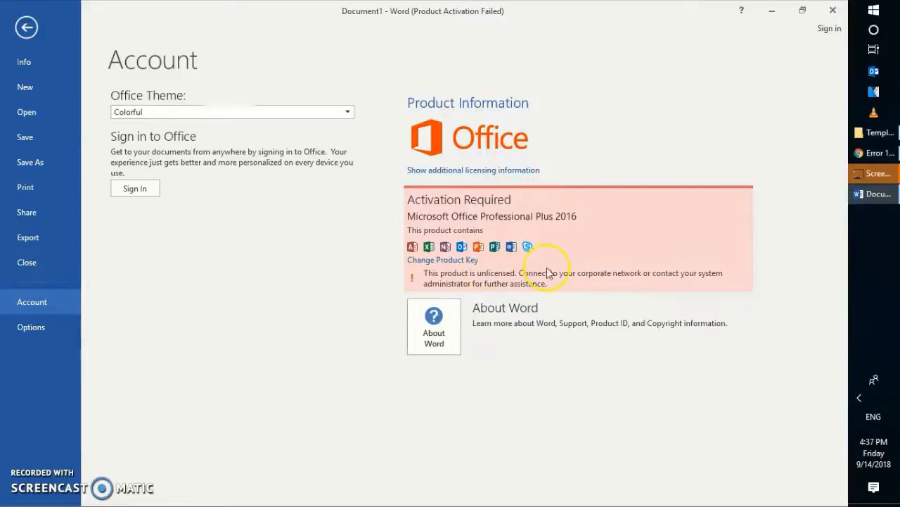
mouse_move(527, 245)
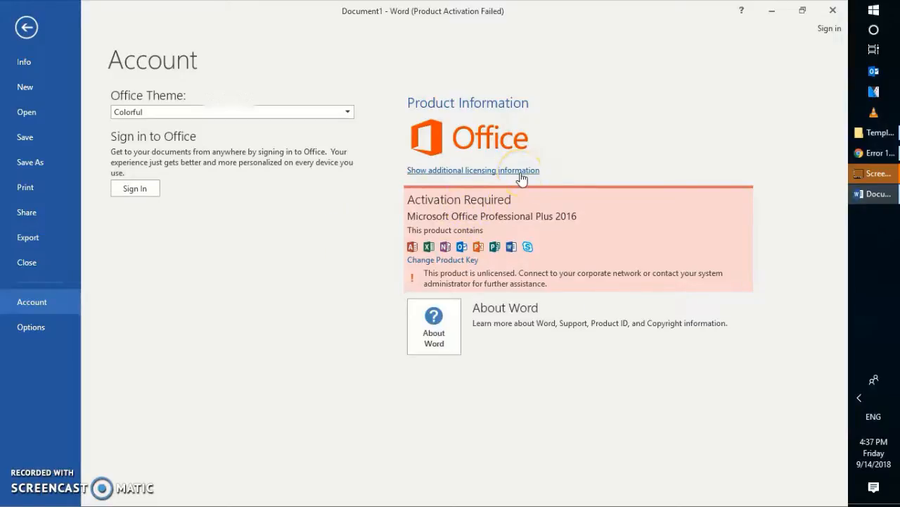
mouse_move(401, 112)
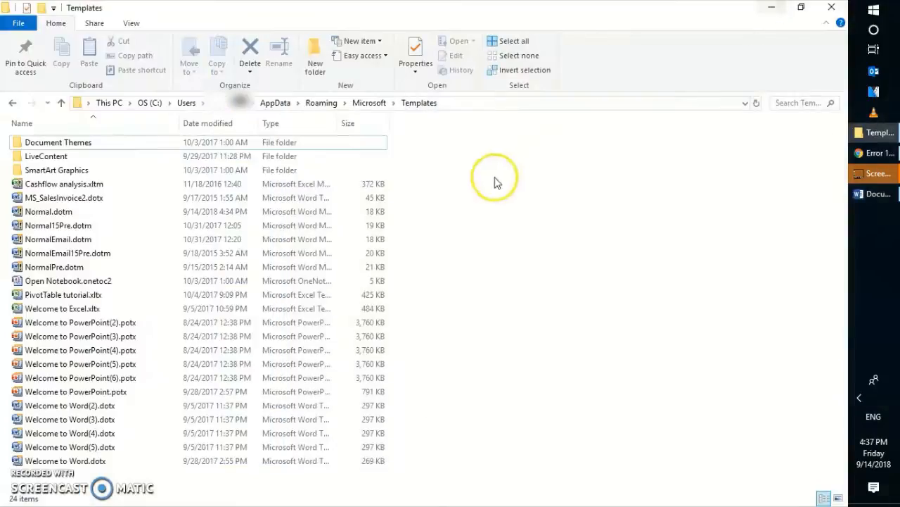
mouse_move(711, 196)
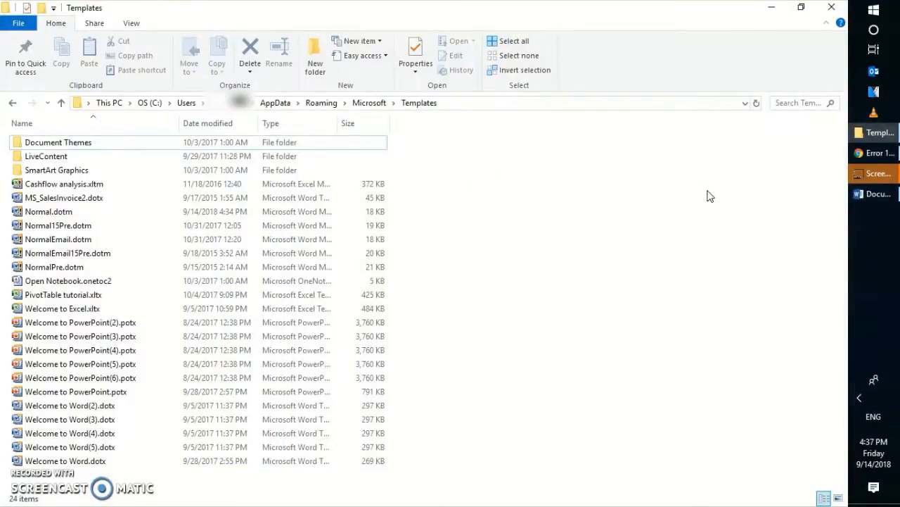
mouse_move(756, 157)
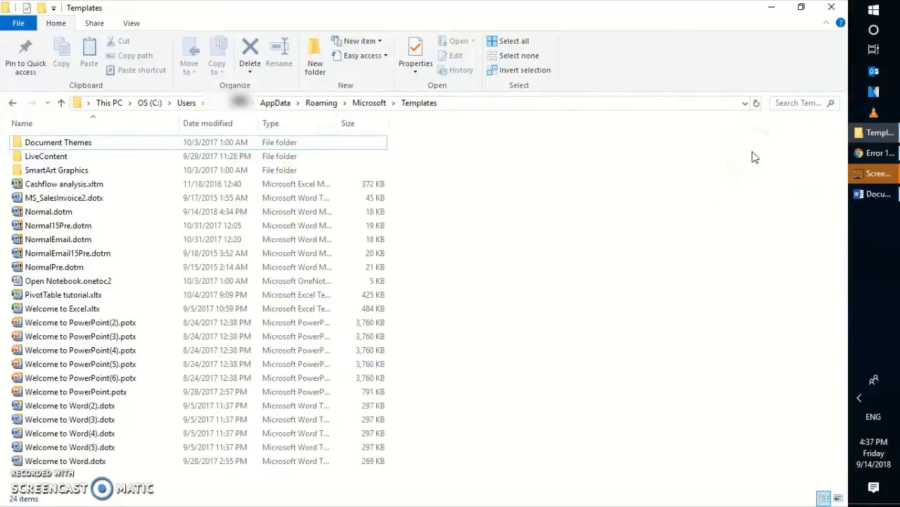